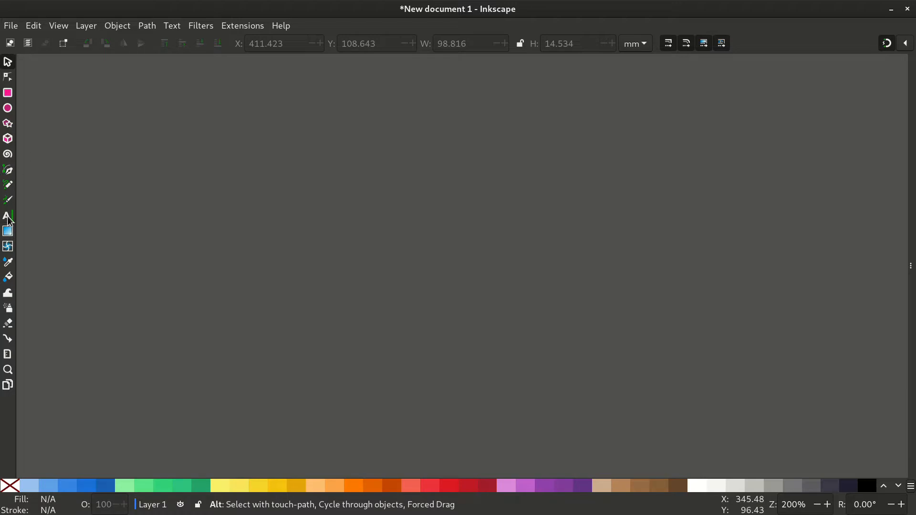
# - Type INKSCAPE as a bold white headline on the canvas and select it
pyautogui.click(8, 216)
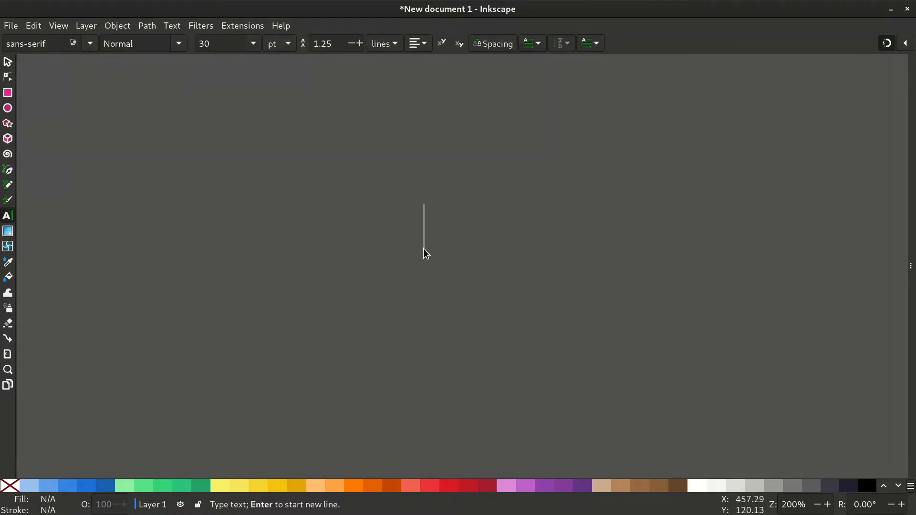
pyautogui.write('INKSCAPE')
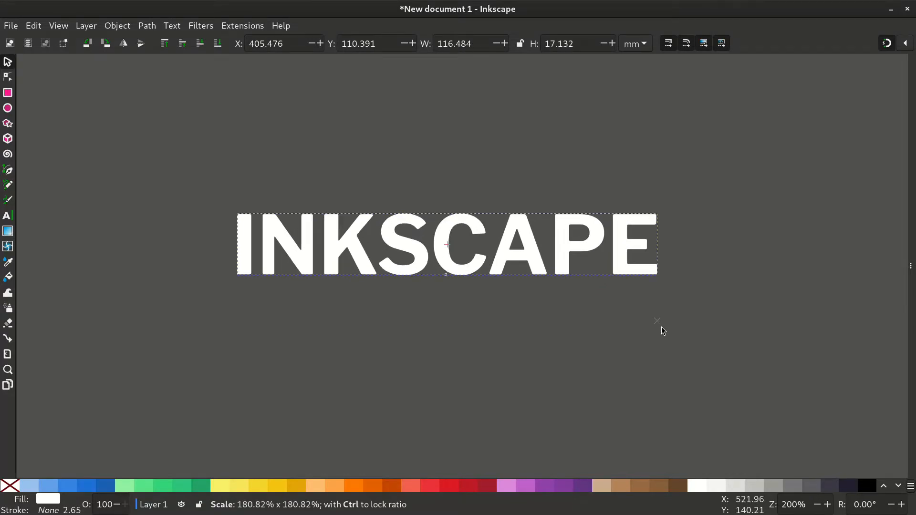
pyautogui.click(444, 245)
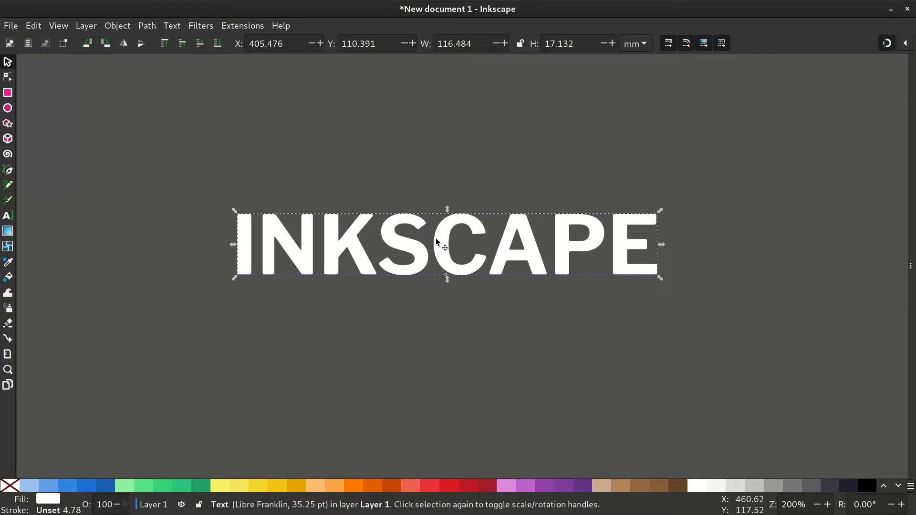
# - Convert the INKSCAPE text to paths and ungroup it into eight letter shapes
pyautogui.click(147, 26)
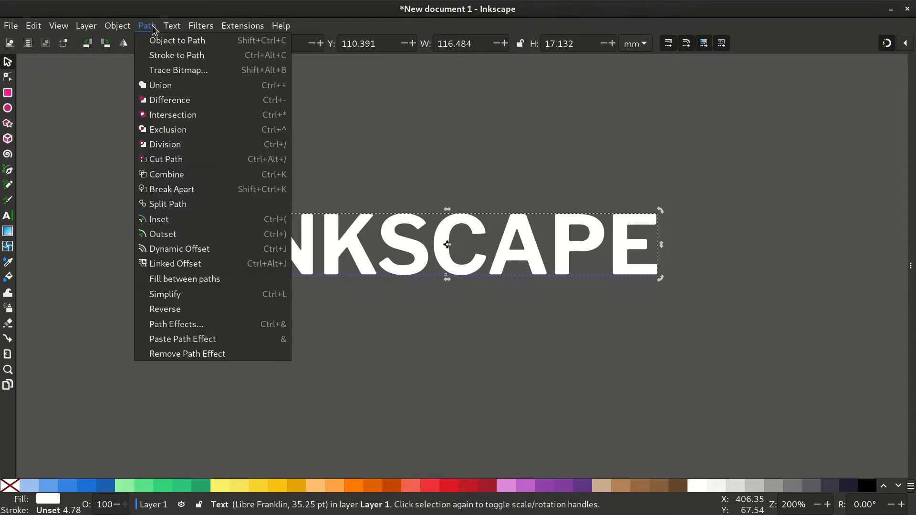
pyautogui.click(177, 40)
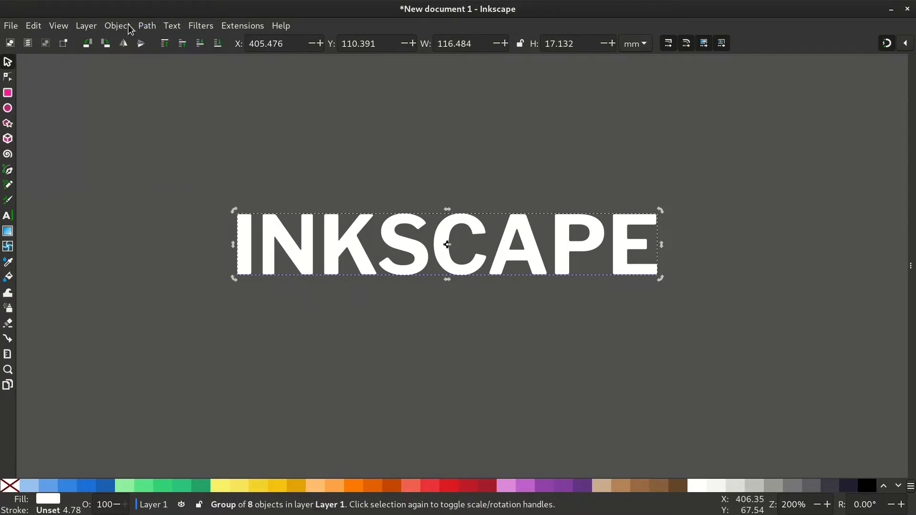
pyautogui.click(116, 26)
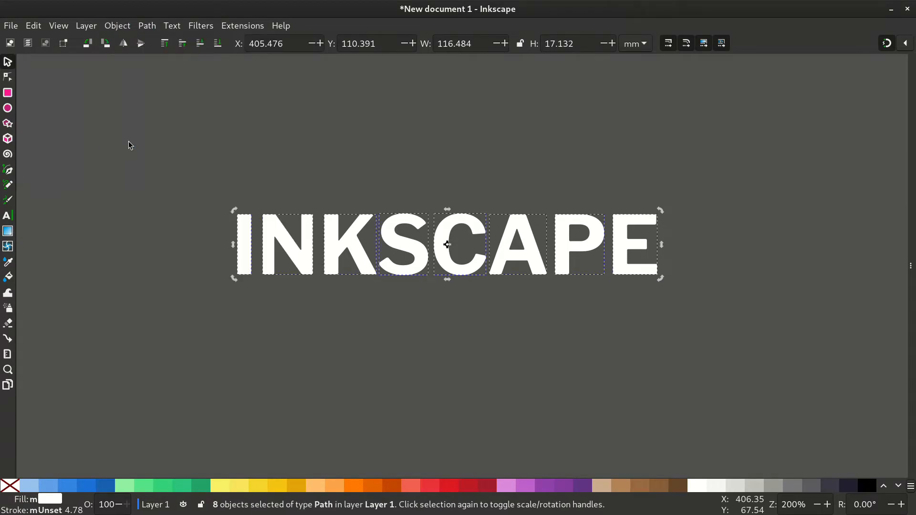
pyautogui.moveTo(299, 309)
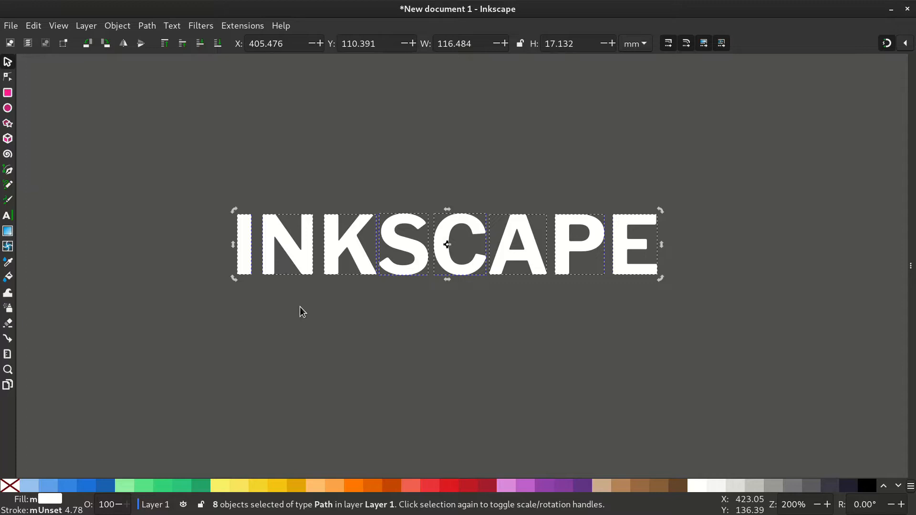
# - Fill I, K, C, P black and stagger N, S, A, E progressively lower
pyautogui.click(243, 244)
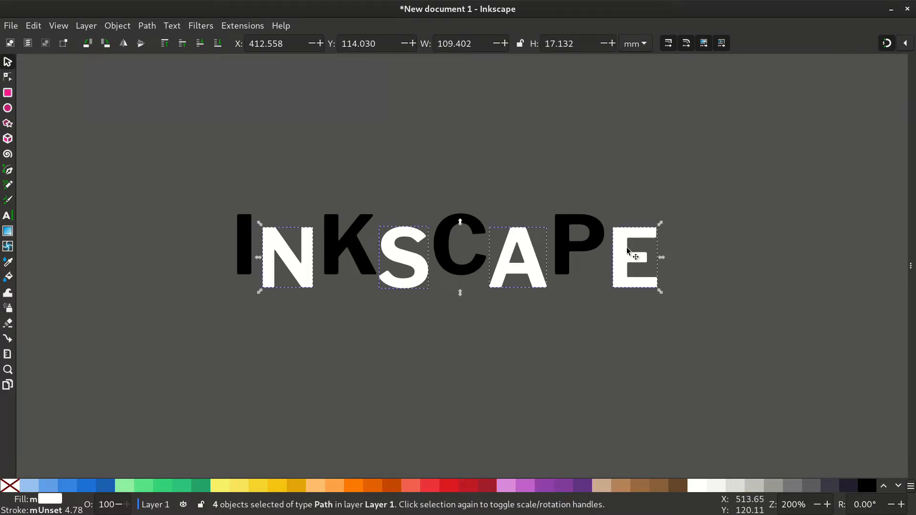
pyautogui.click(403, 257)
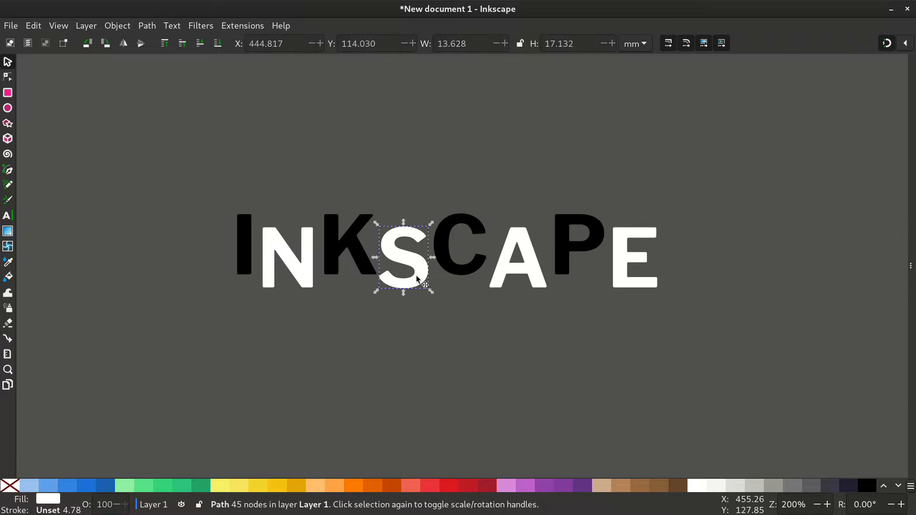
pyautogui.moveTo(427, 297)
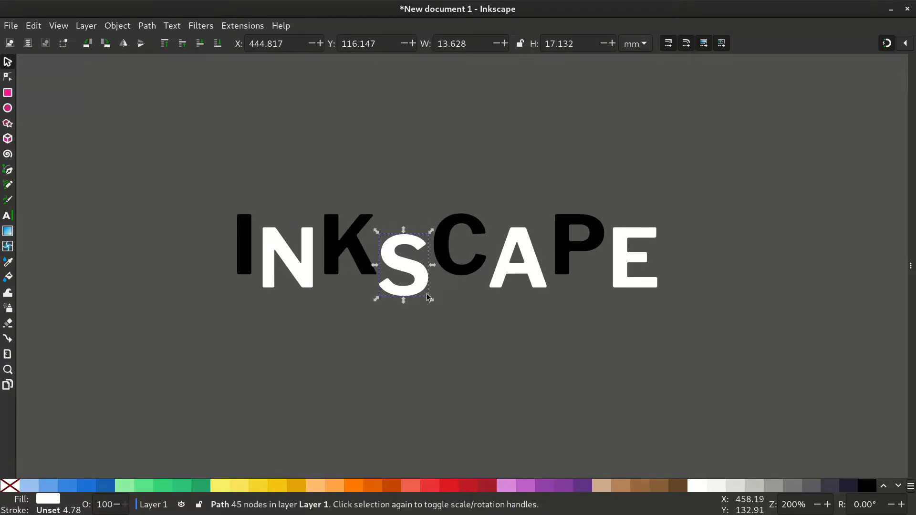
pyautogui.click(516, 266)
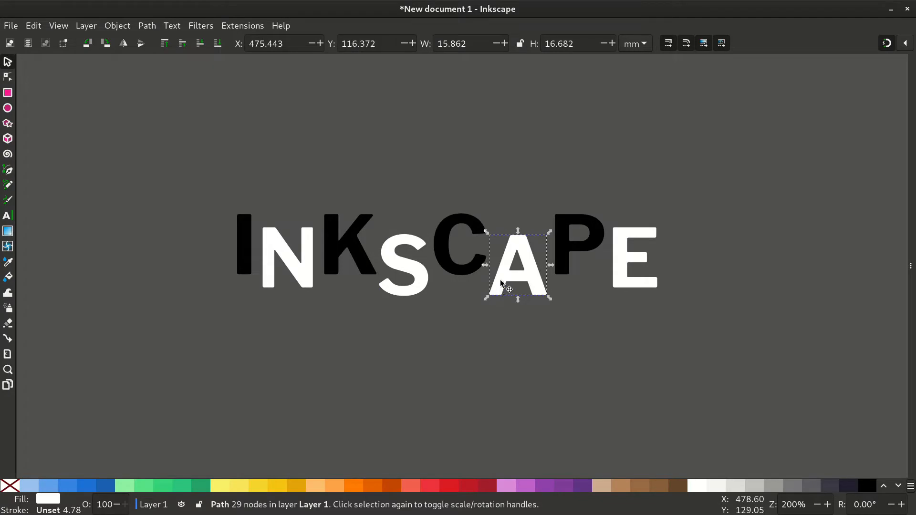
pyautogui.click(634, 257)
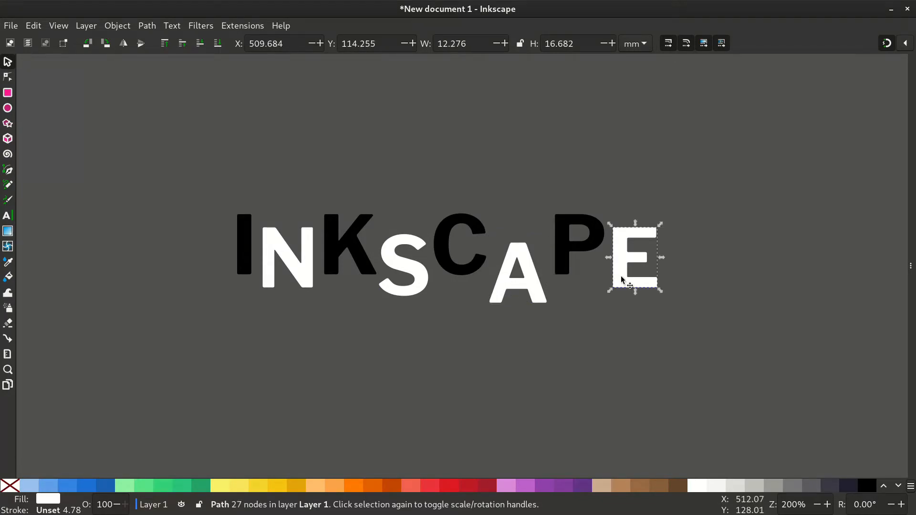
pyautogui.moveTo(635, 260); pyautogui.dragTo(634, 274)
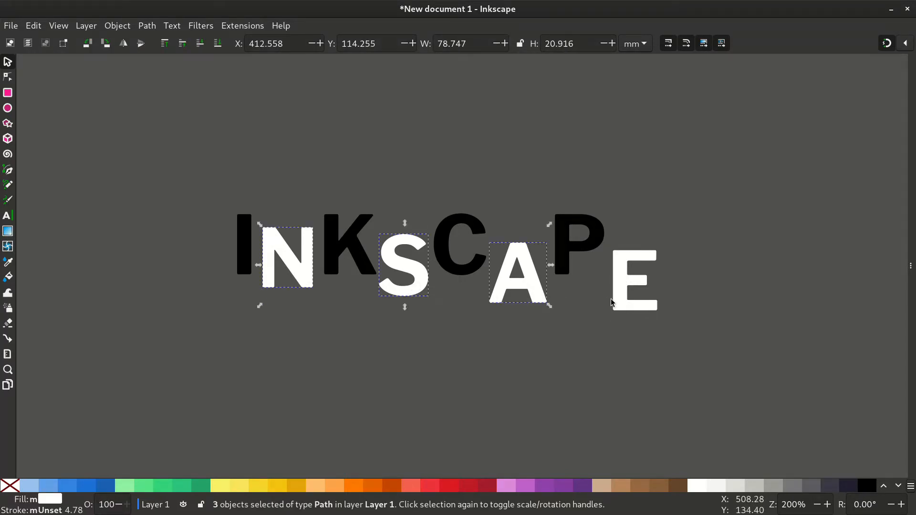
# - Duplicate N, S, A, E, raise the copies, and union four letters into one path
pyautogui.click(634, 275)
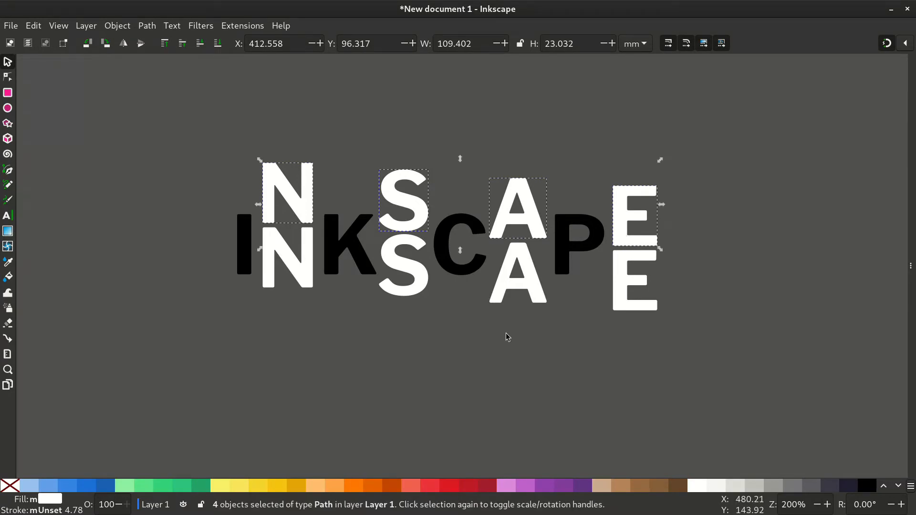
pyautogui.moveTo(118, 40)
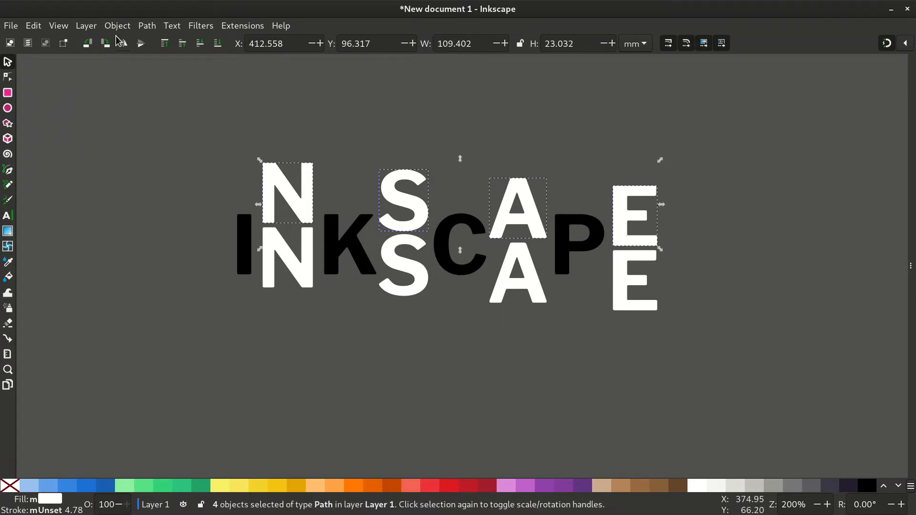
pyautogui.click(117, 25)
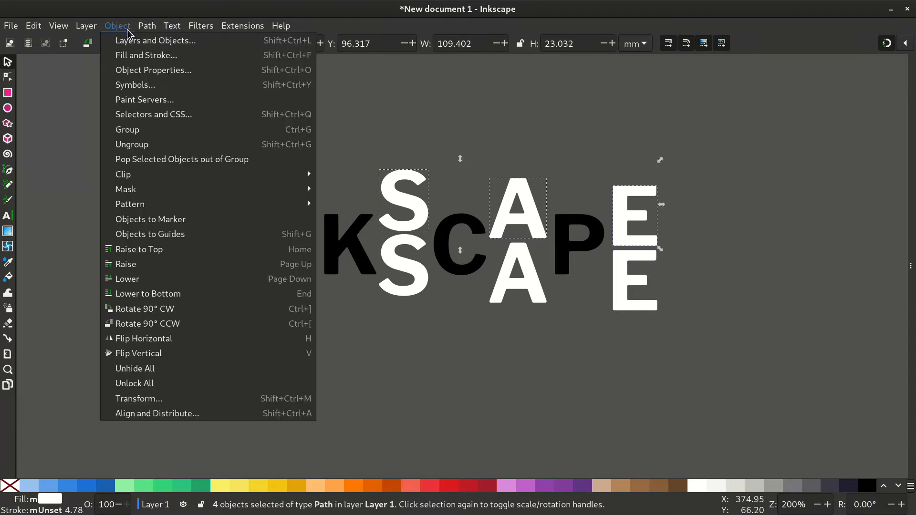
pyautogui.click(146, 26)
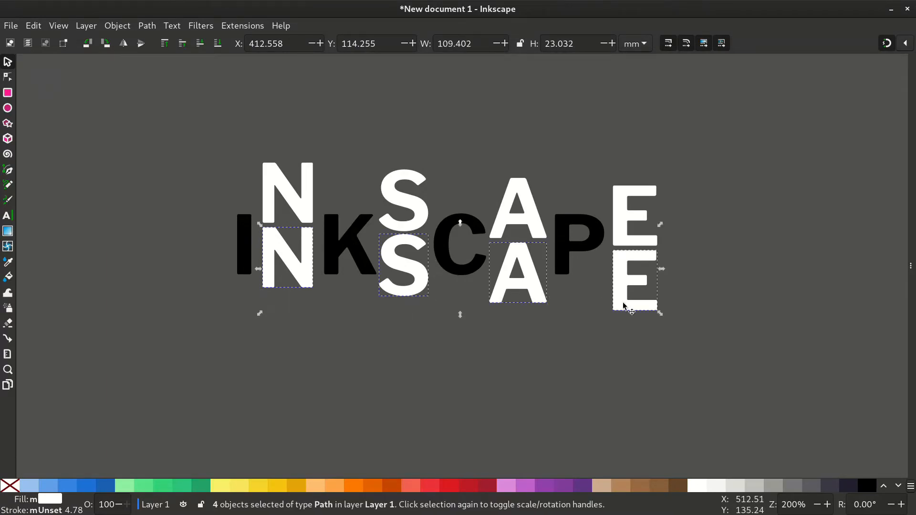
pyautogui.click(146, 26)
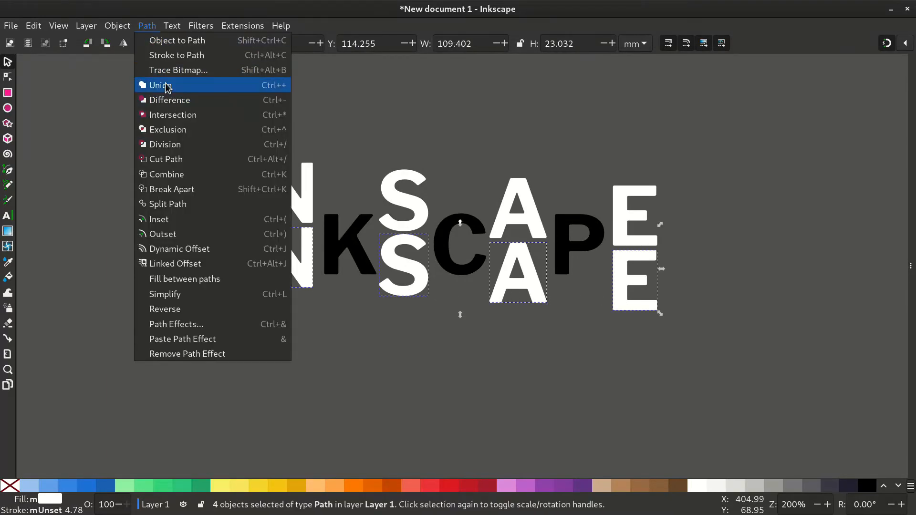
pyautogui.click(159, 85)
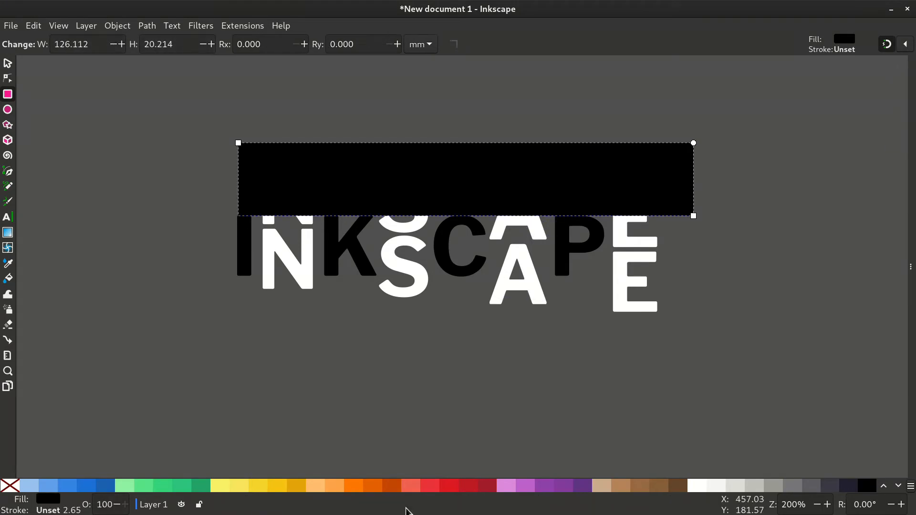
# - Give the rectangle over the top letters a red fill at about 65% opacity
pyautogui.click(410, 486)
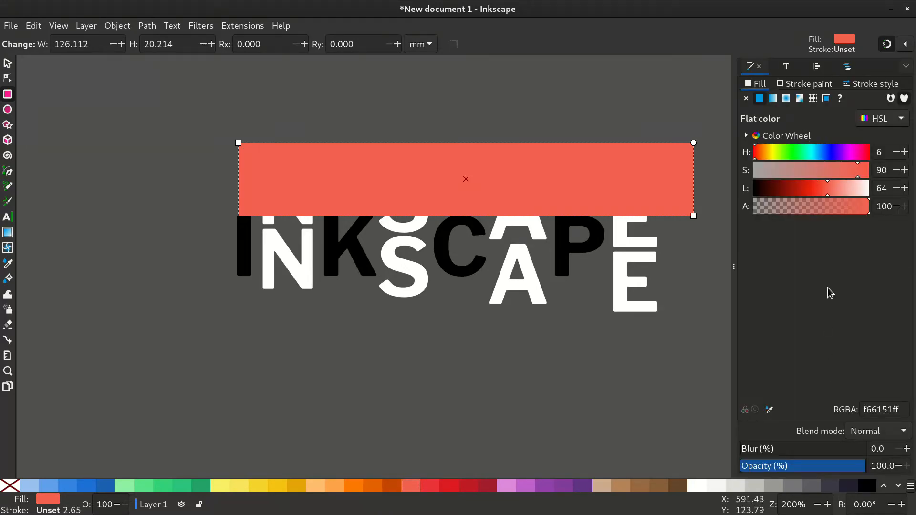
pyautogui.moveTo(886, 465); pyautogui.dragTo(821, 466)
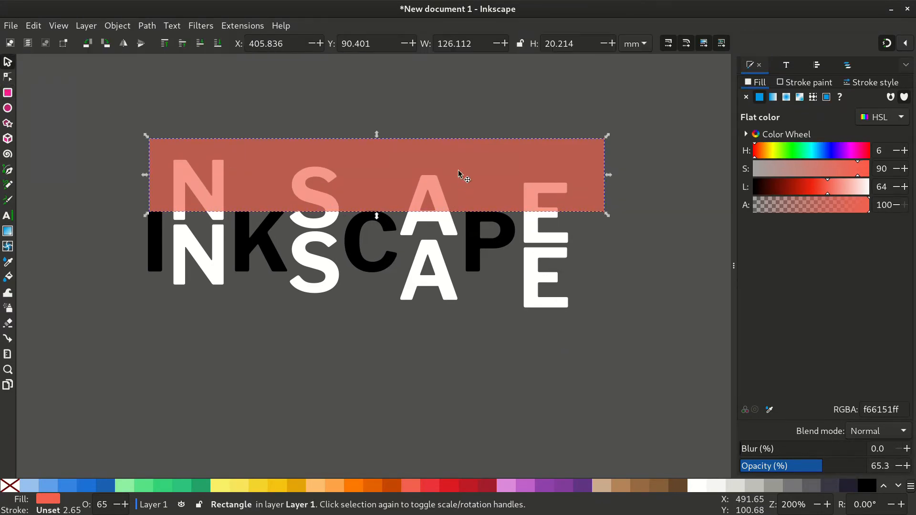
pyautogui.rightClick(459, 175)
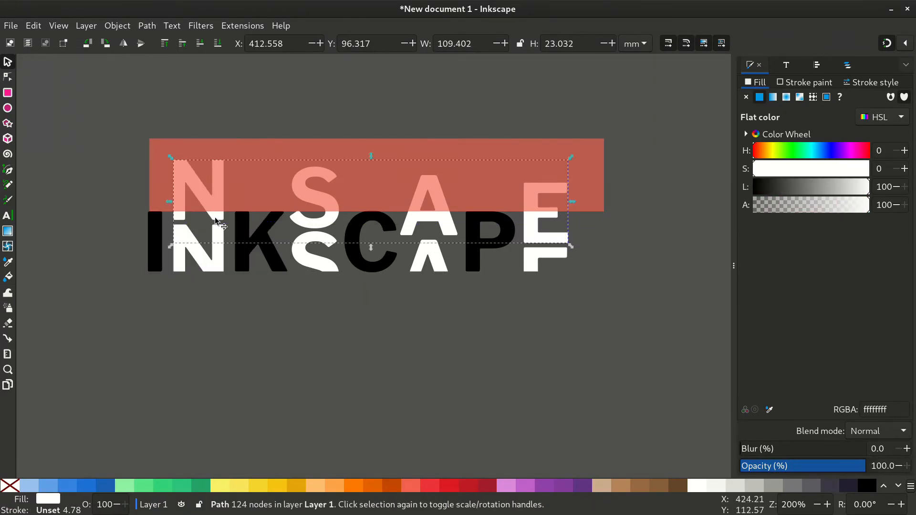
# - Cut the merged letter path with the rectangle and select the sliced upper pieces
pyautogui.click(146, 26)
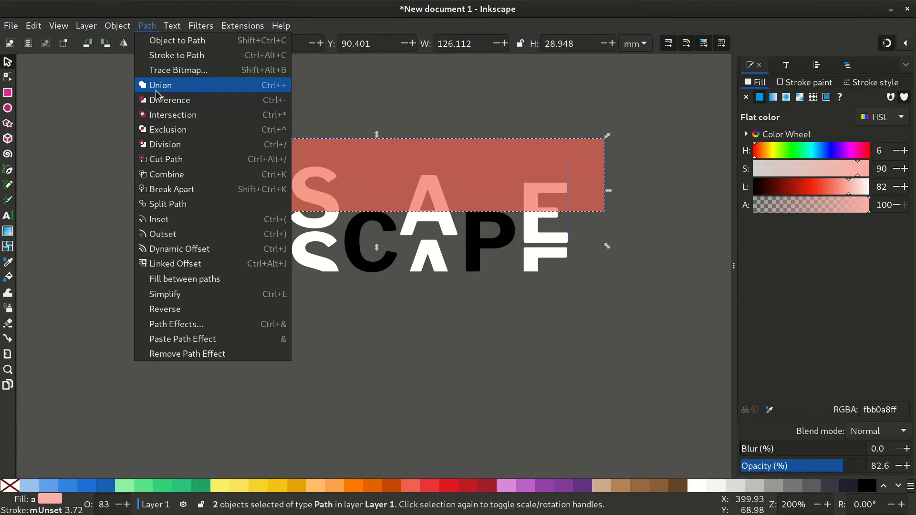
pyautogui.click(161, 85)
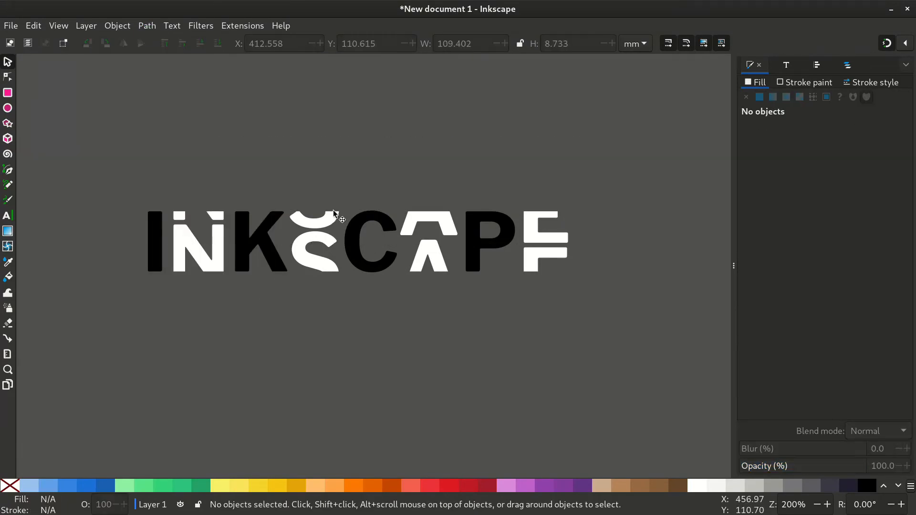
pyautogui.click(356, 242)
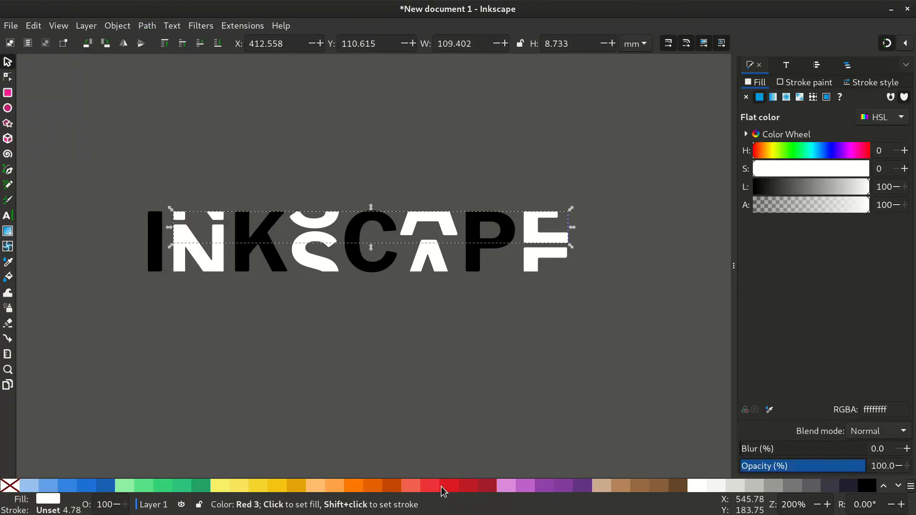
# - Colour the sliced pieces red and draw a large dark translucent rectangle over everything
pyautogui.click(447, 485)
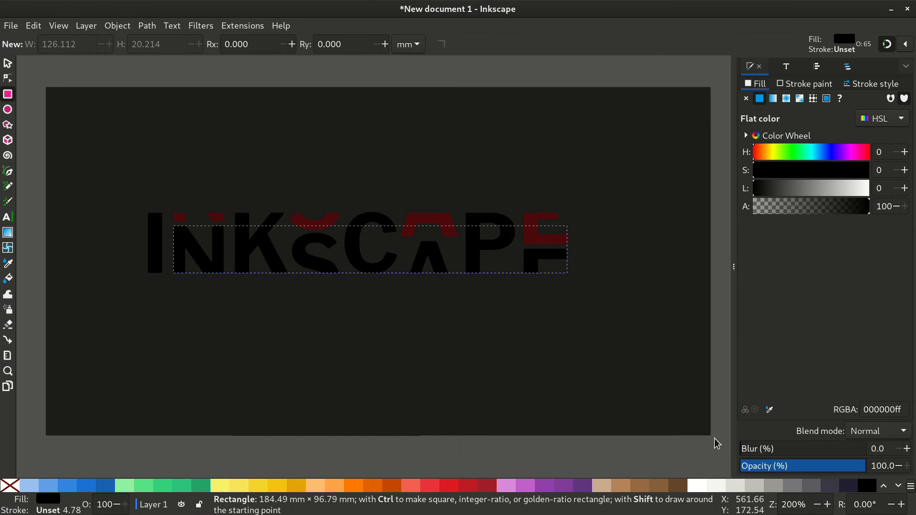
pyautogui.moveTo(564, 270); pyautogui.dragTo(726, 435)
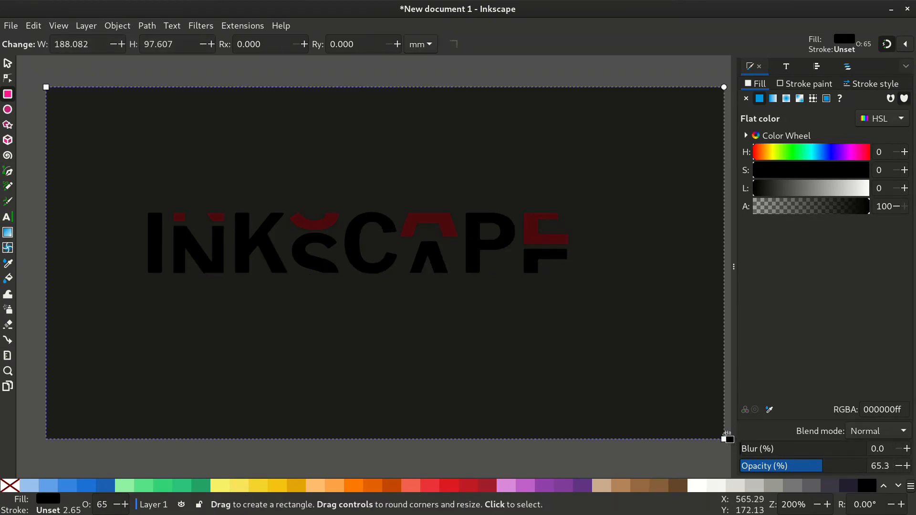